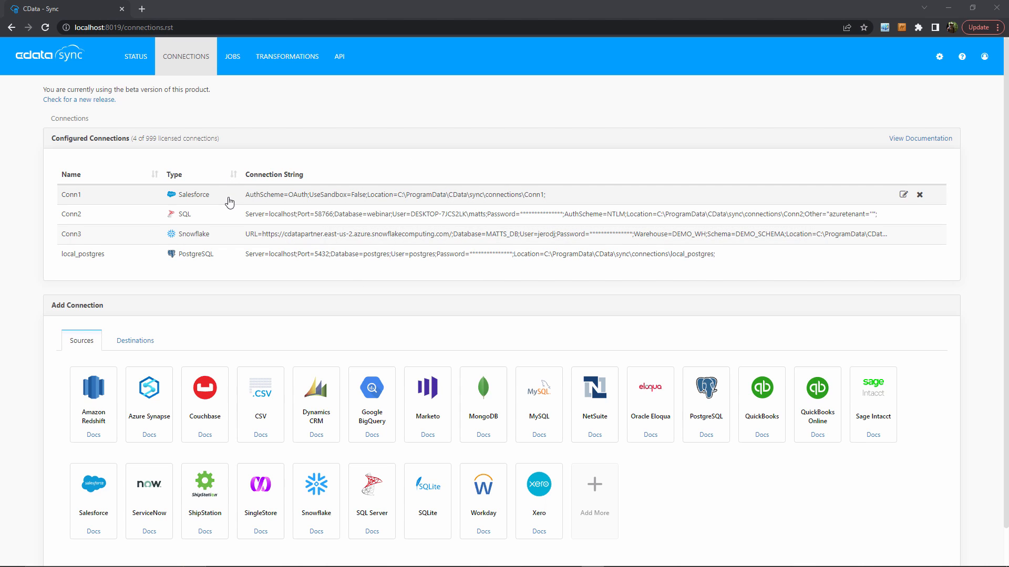
pyautogui.moveTo(221, 260)
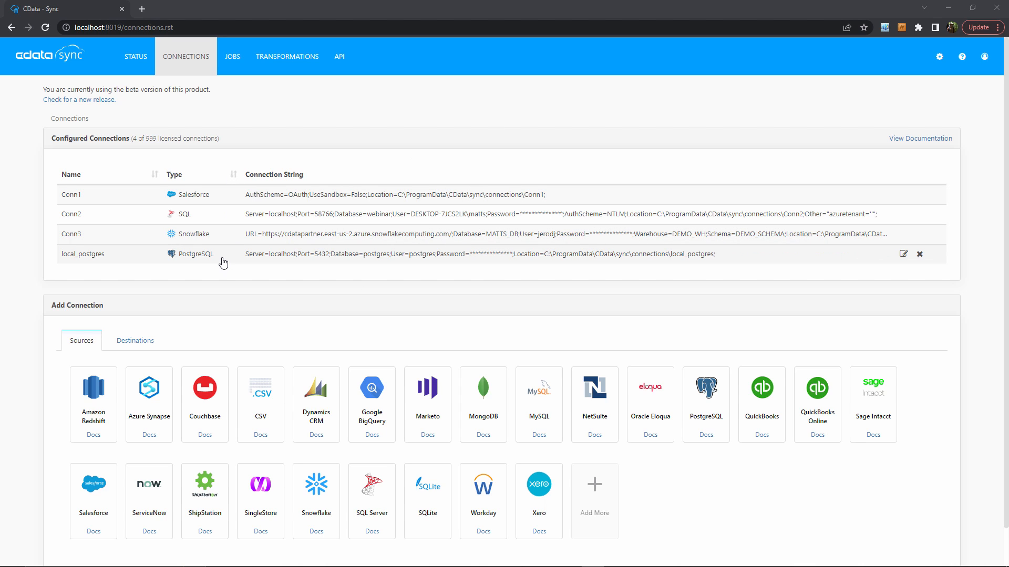
pyautogui.moveTo(321, 250)
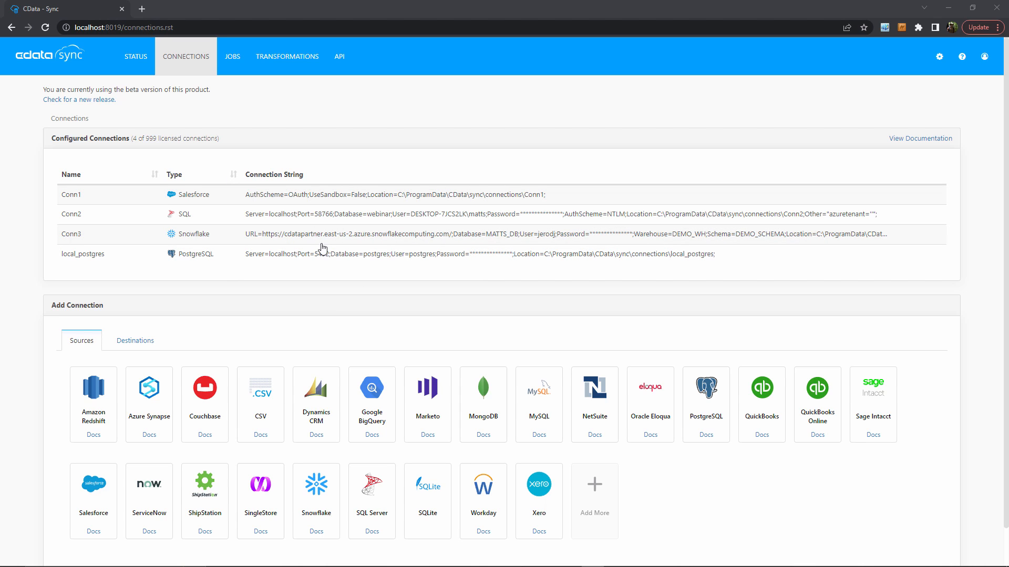
# - Show the replication jobs list, with the DBT job's Opportunity and Order tables
pyautogui.click(232, 56)
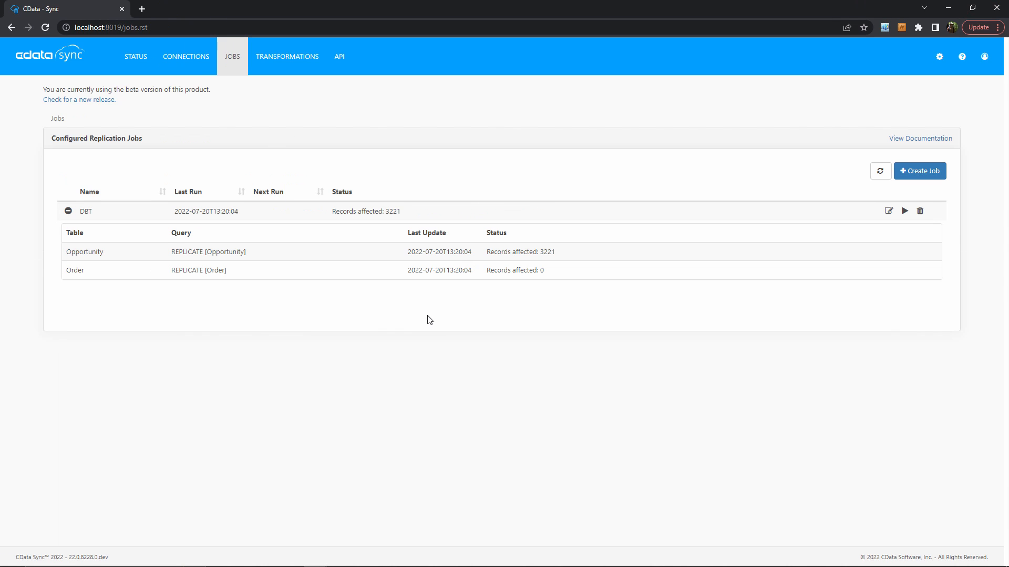
pyautogui.moveTo(189, 250)
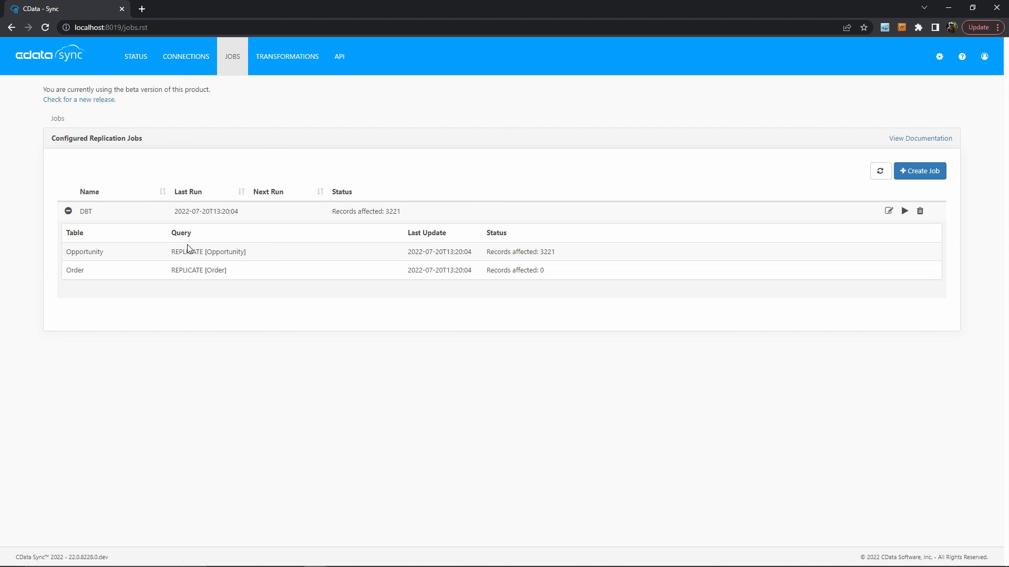
pyautogui.moveTo(201, 270)
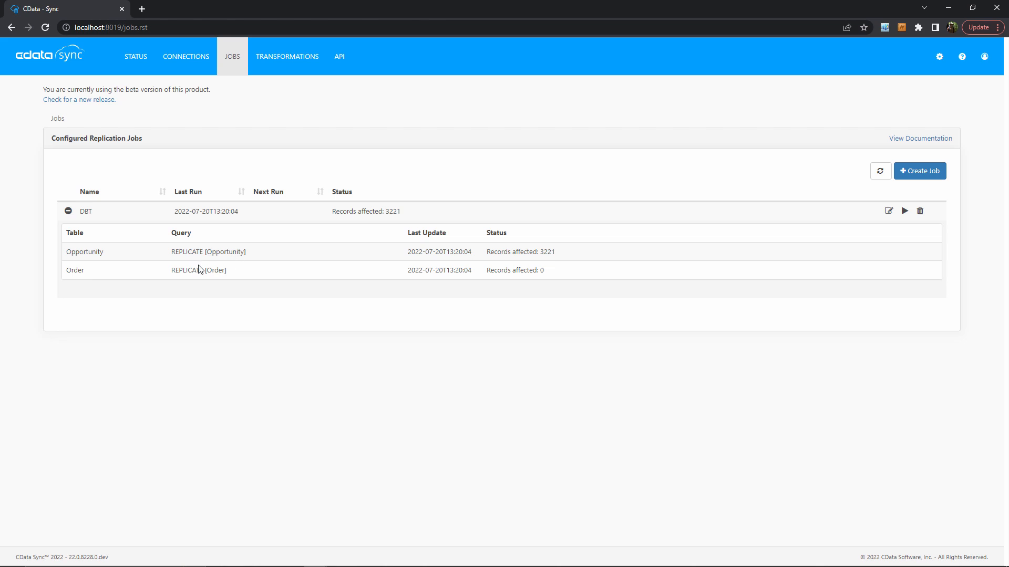
pyautogui.moveTo(350, 322)
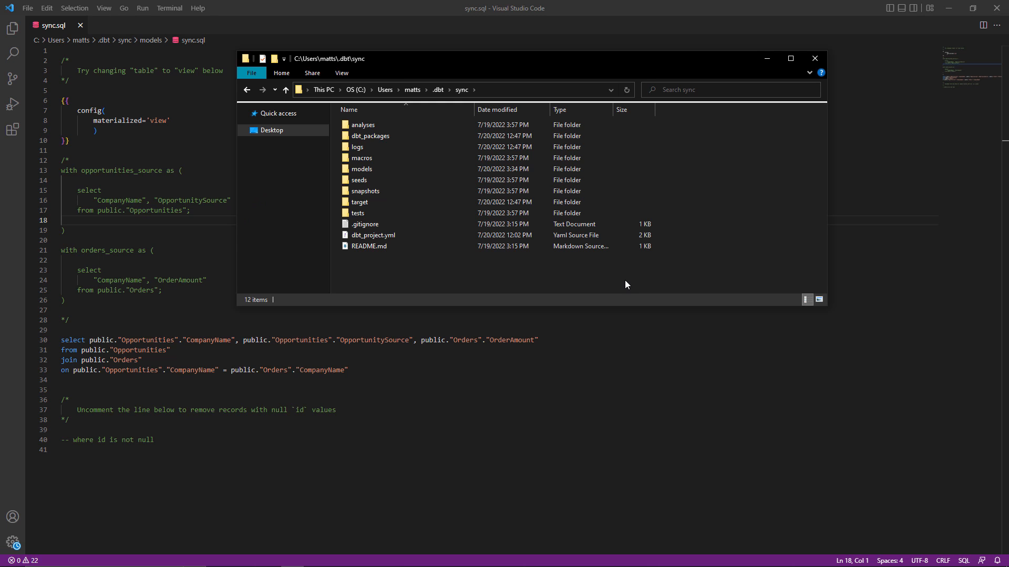
# - Open the models folder in .dbt\sync to reveal sync.sql
pyautogui.click(363, 124)
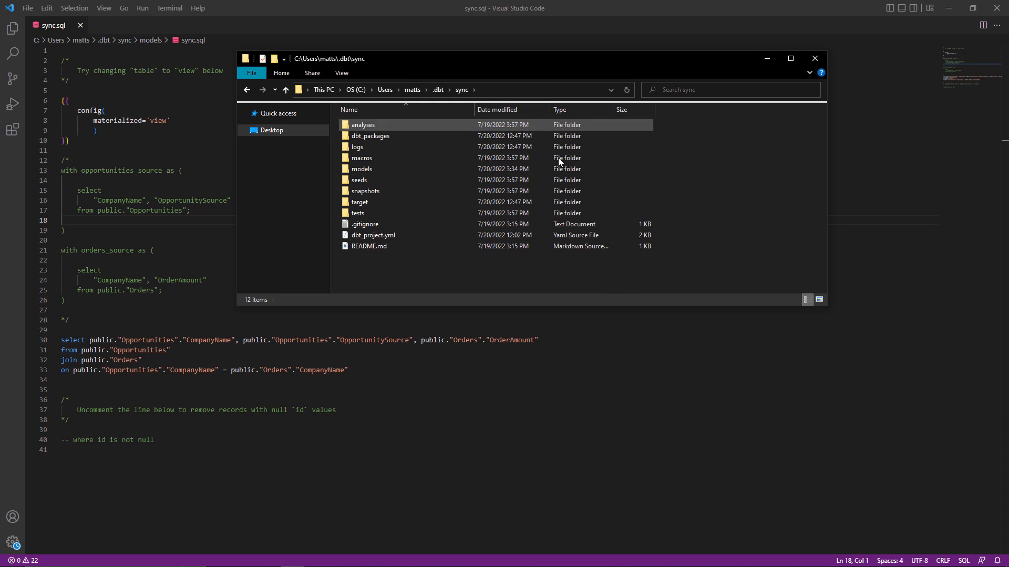
pyautogui.doubleClick(361, 169)
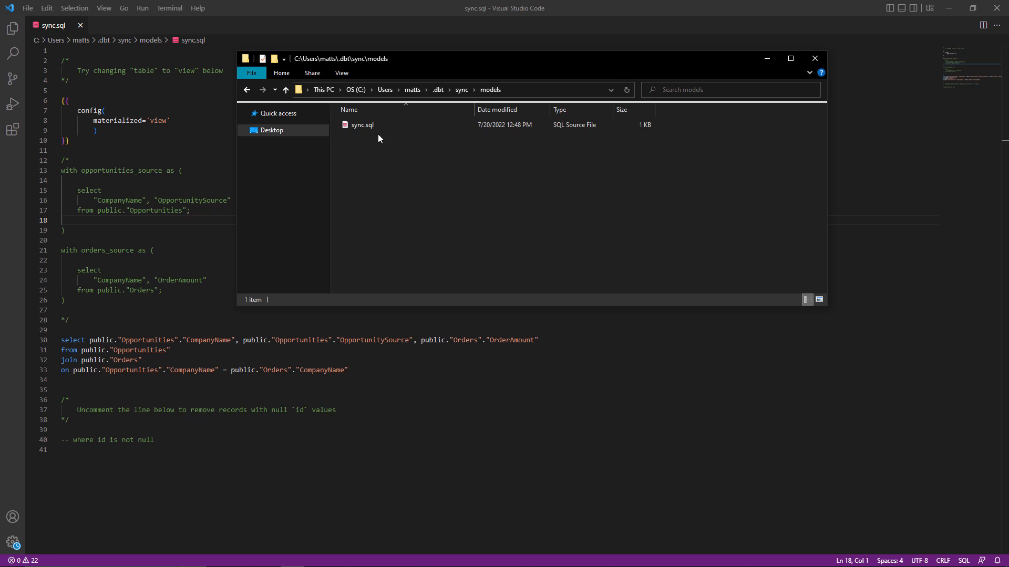
pyautogui.moveTo(396, 179)
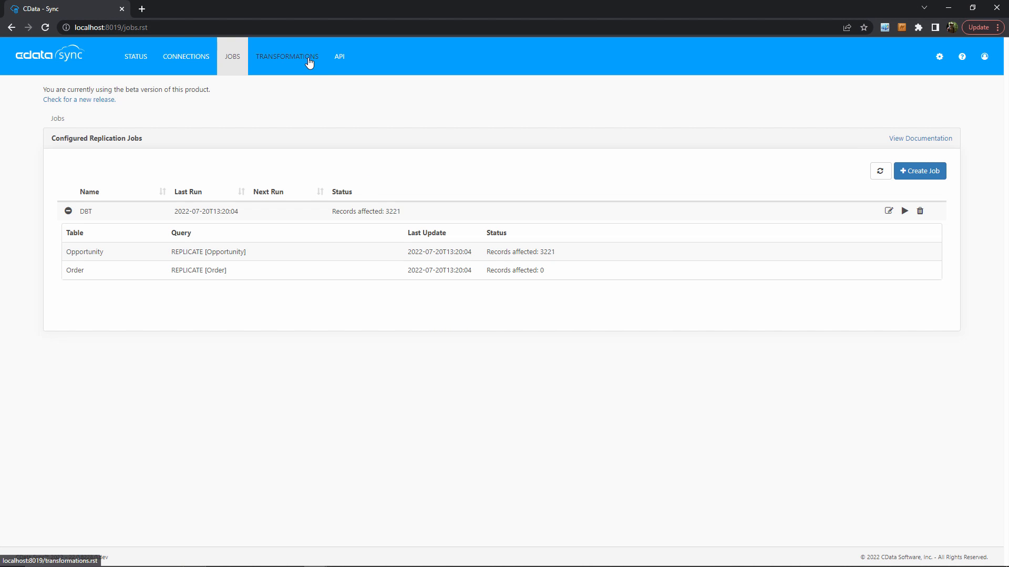
# - Start a new transformation named 'dbt-transform' from the Transformations page
pyautogui.click(286, 56)
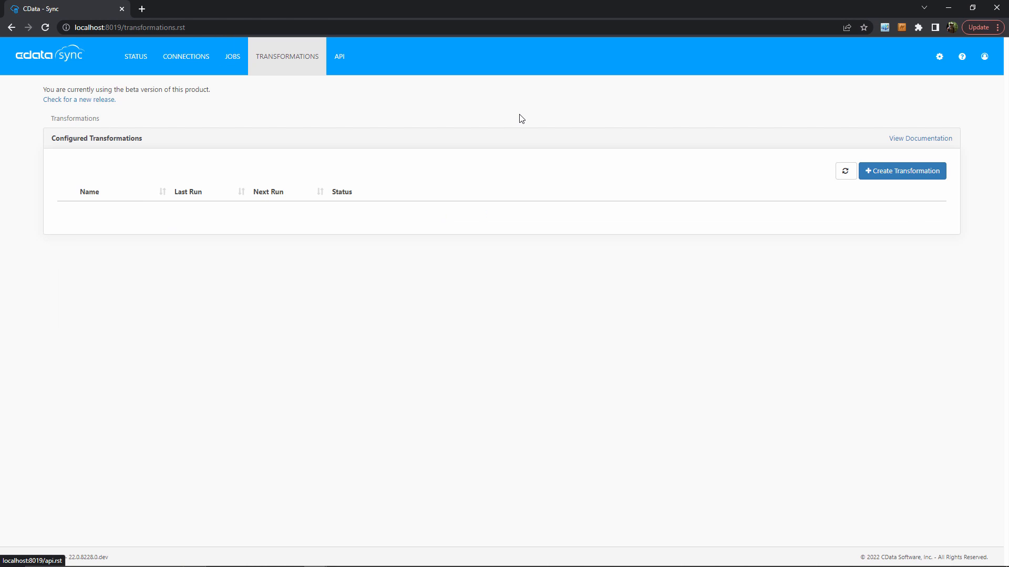
pyautogui.click(901, 171)
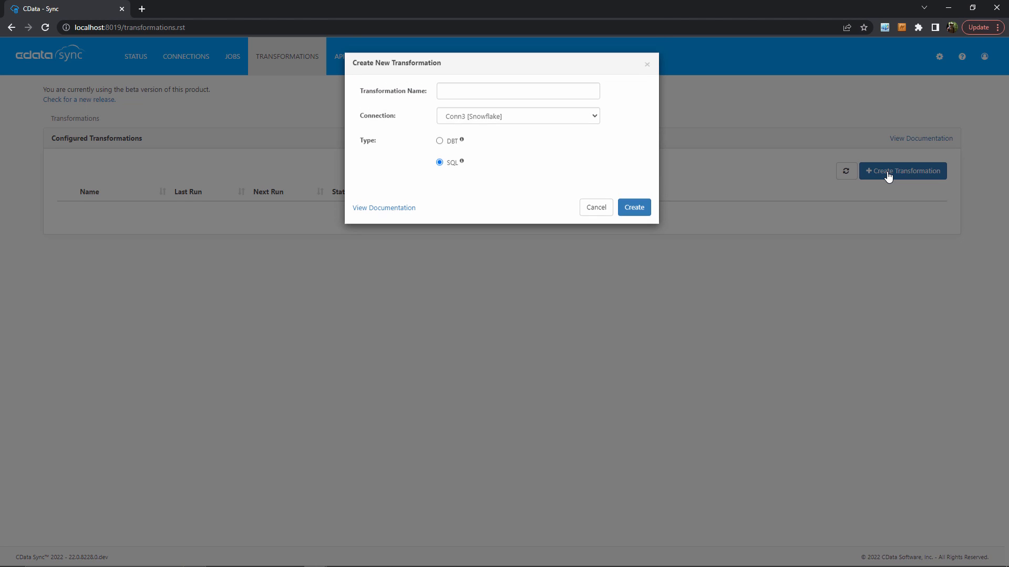
pyautogui.click(517, 91)
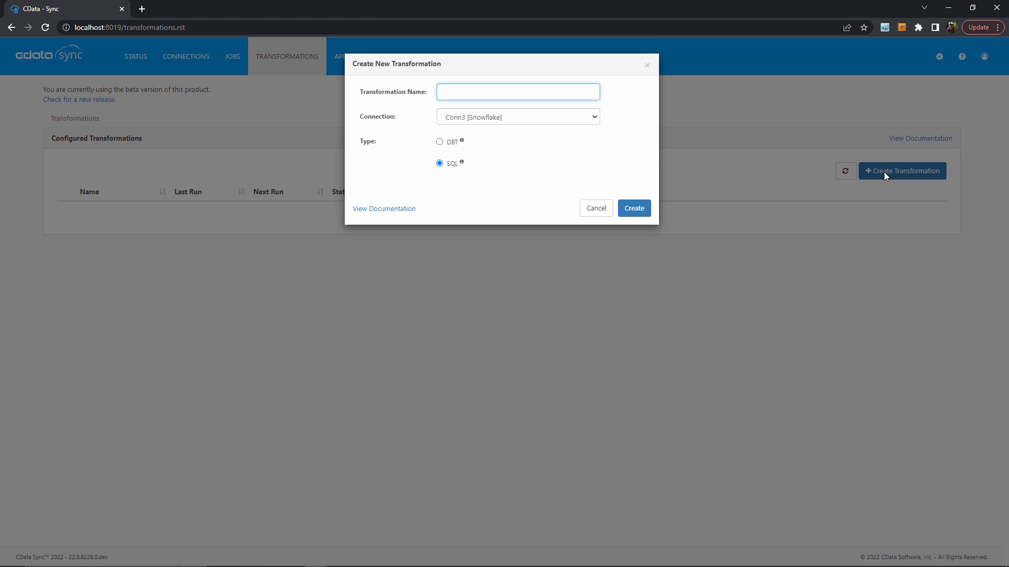
pyautogui.write('dbt-transform')
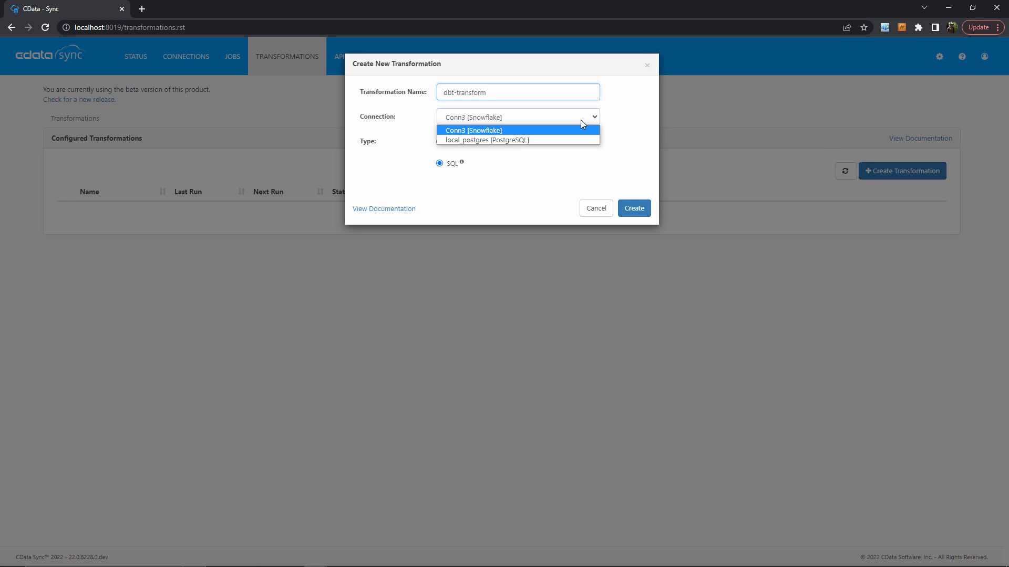
# - Make it a DBT transformation on local_postgres, project C:\Users\matts\.dbt\sync, schema public
pyautogui.click(484, 140)
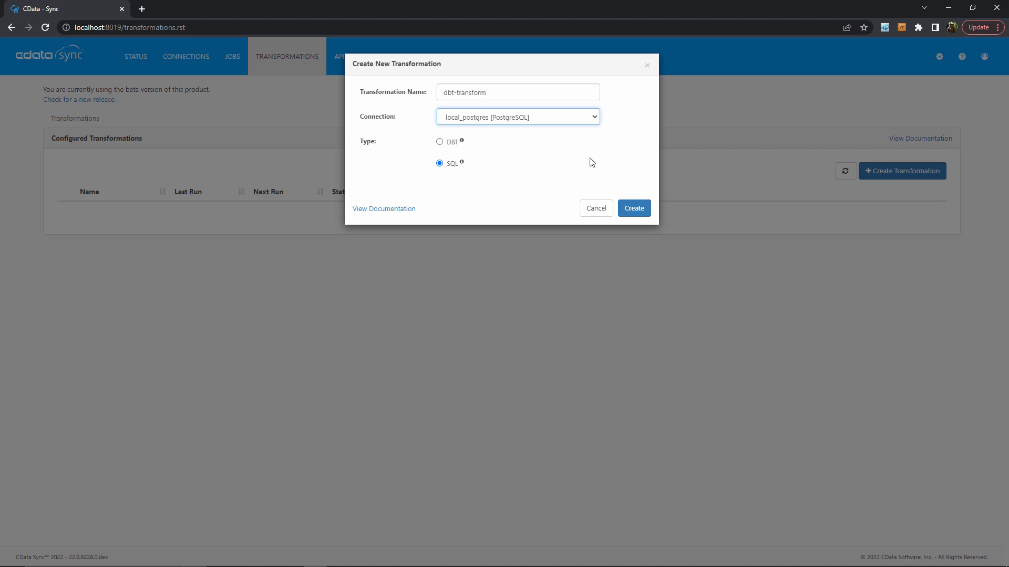
pyautogui.click(439, 141)
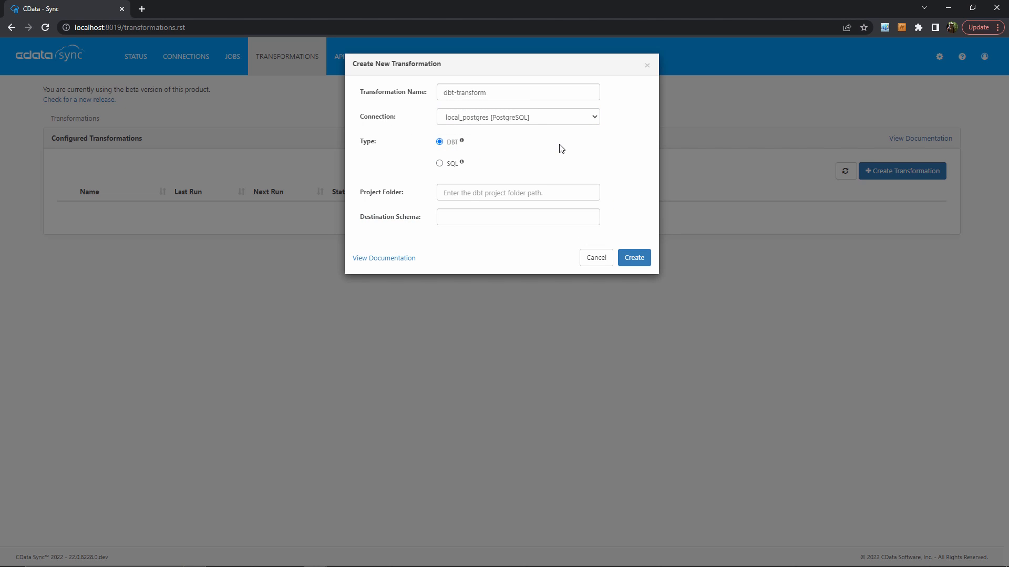
pyautogui.click(518, 191)
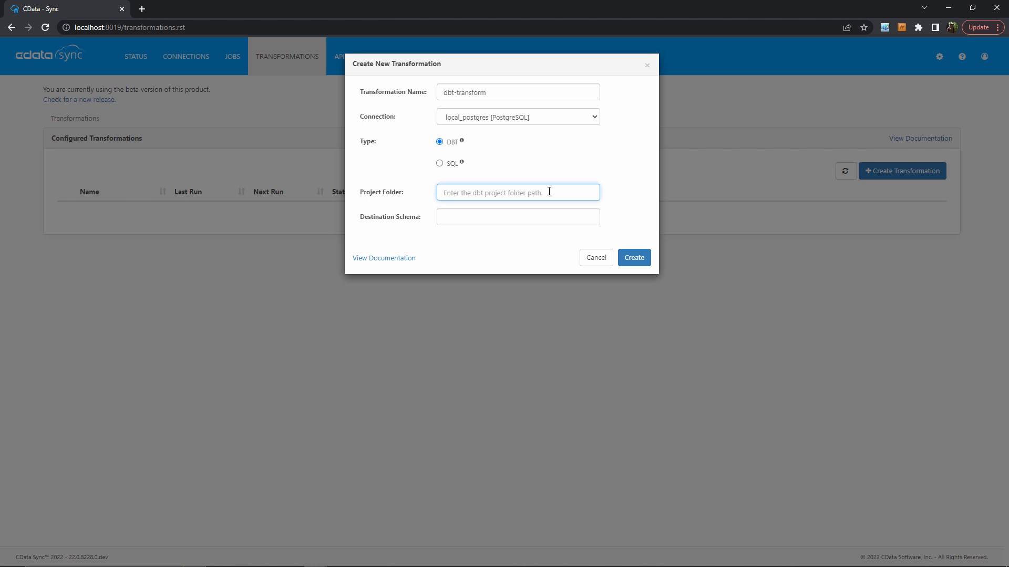
pyautogui.write('C:\\Users\\matts\\.dbt\\sync')
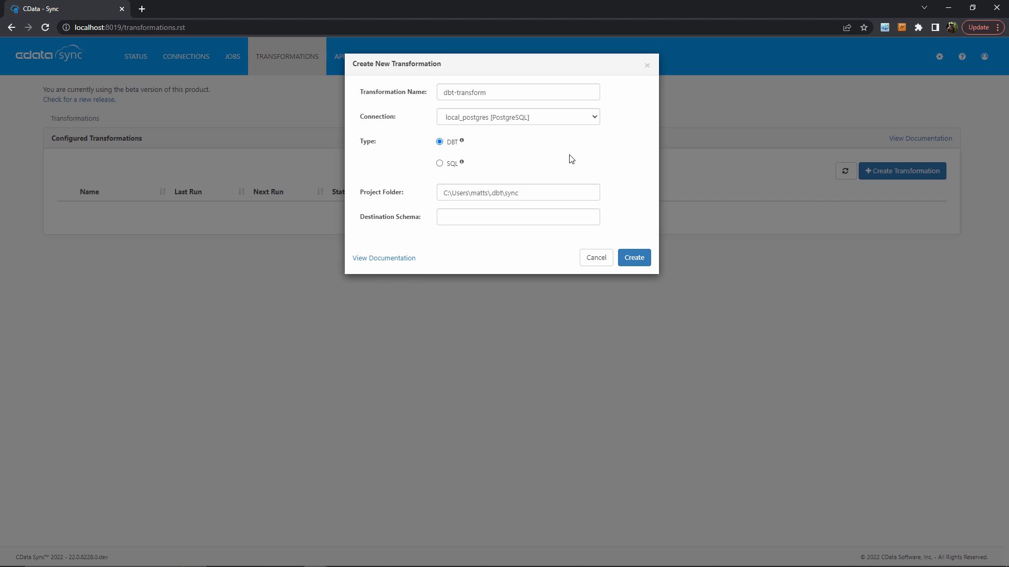
pyautogui.moveTo(564, 168)
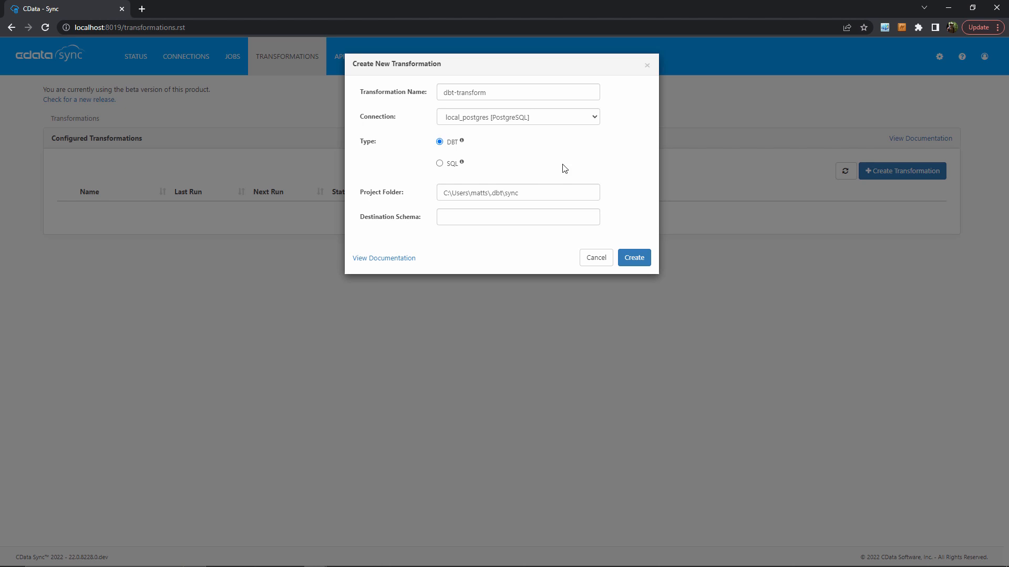
pyautogui.moveTo(530, 213)
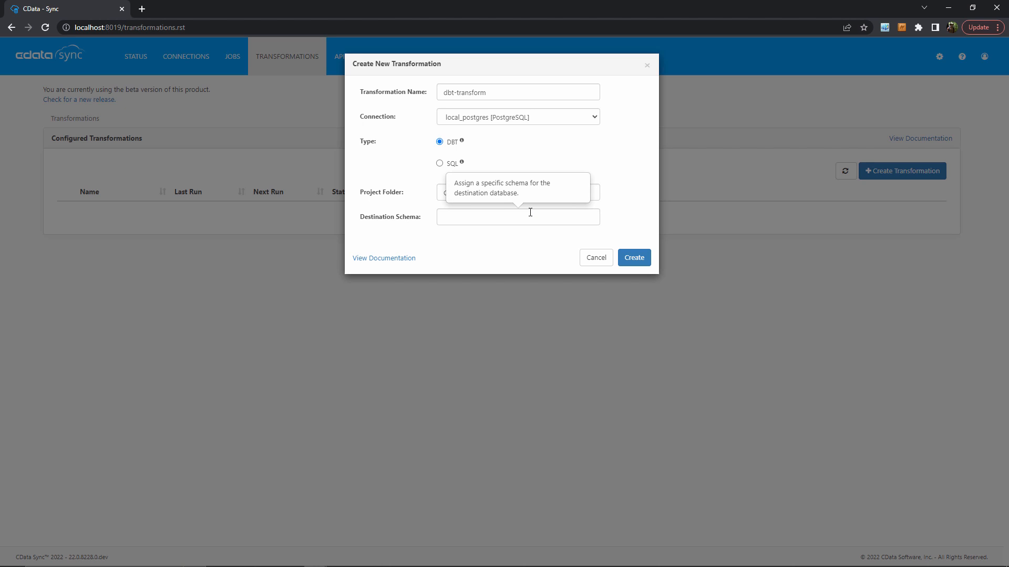
pyautogui.click(518, 217)
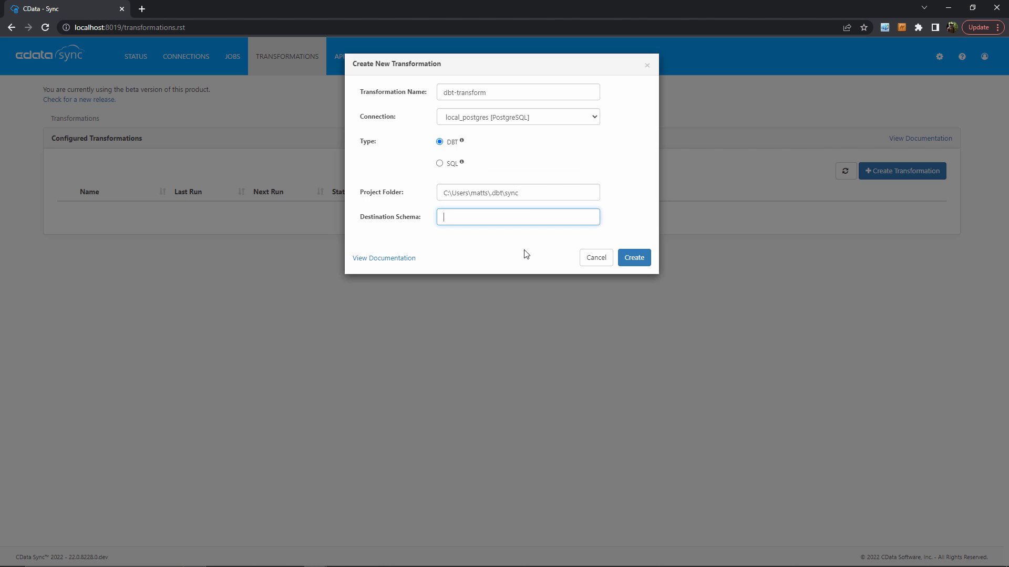
pyautogui.write('public')
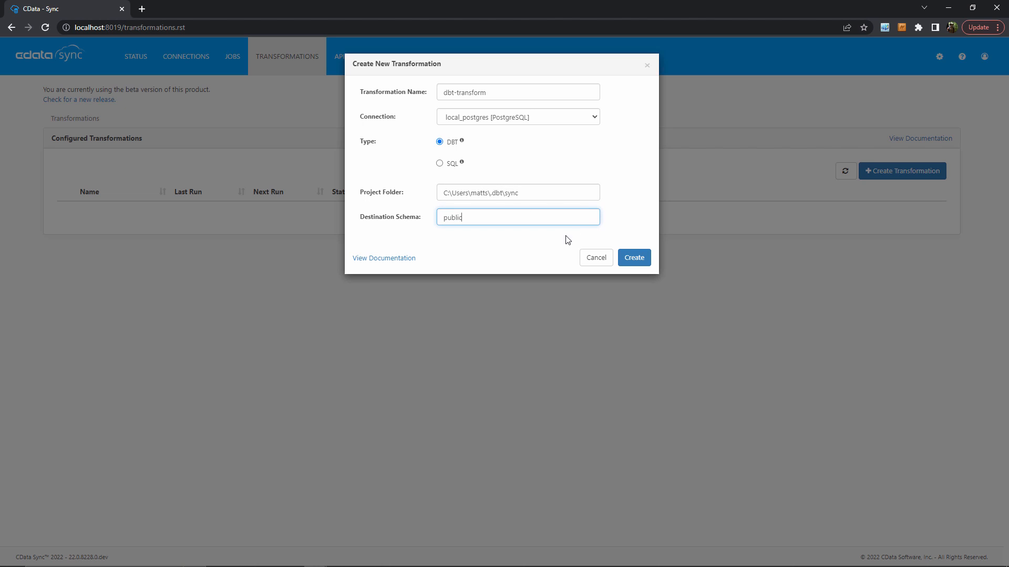
pyautogui.click(633, 257)
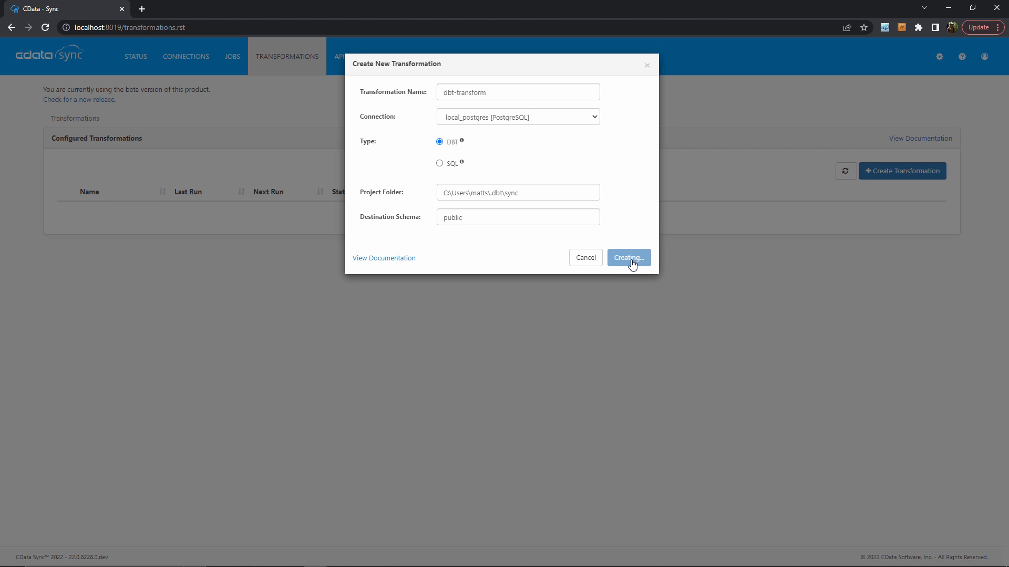
pyautogui.click(627, 258)
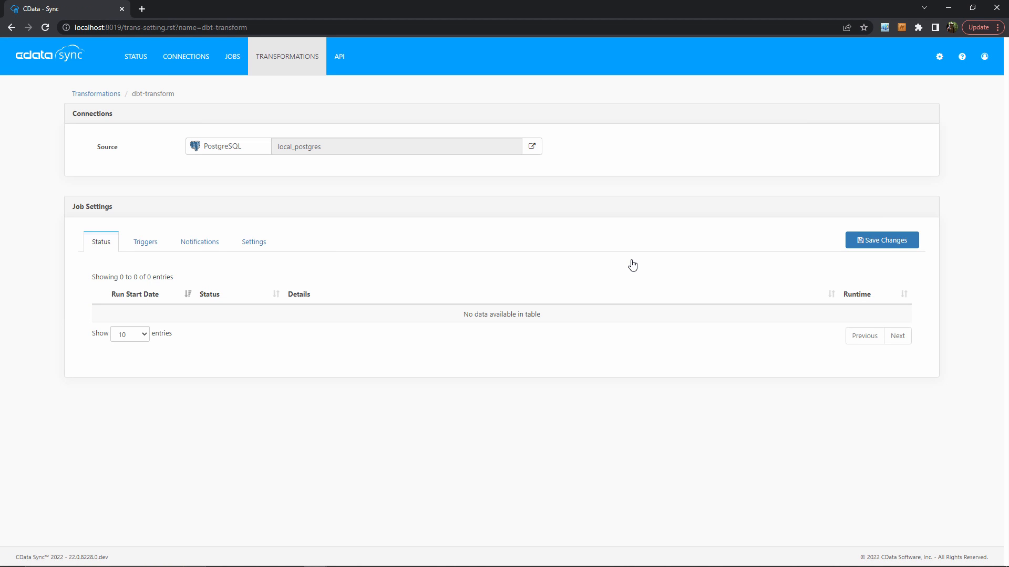
pyautogui.moveTo(456, 379)
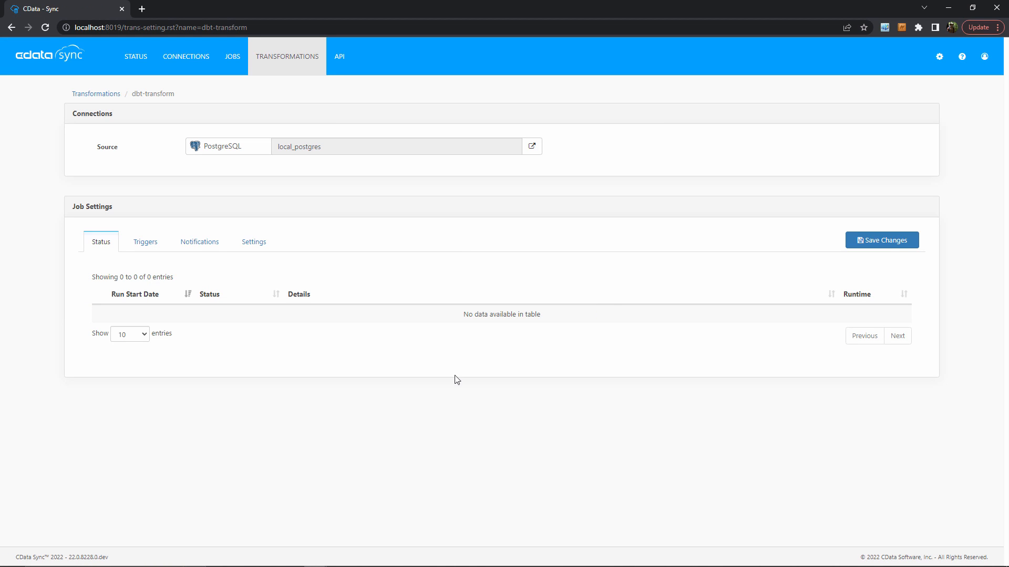
pyautogui.moveTo(568, 393)
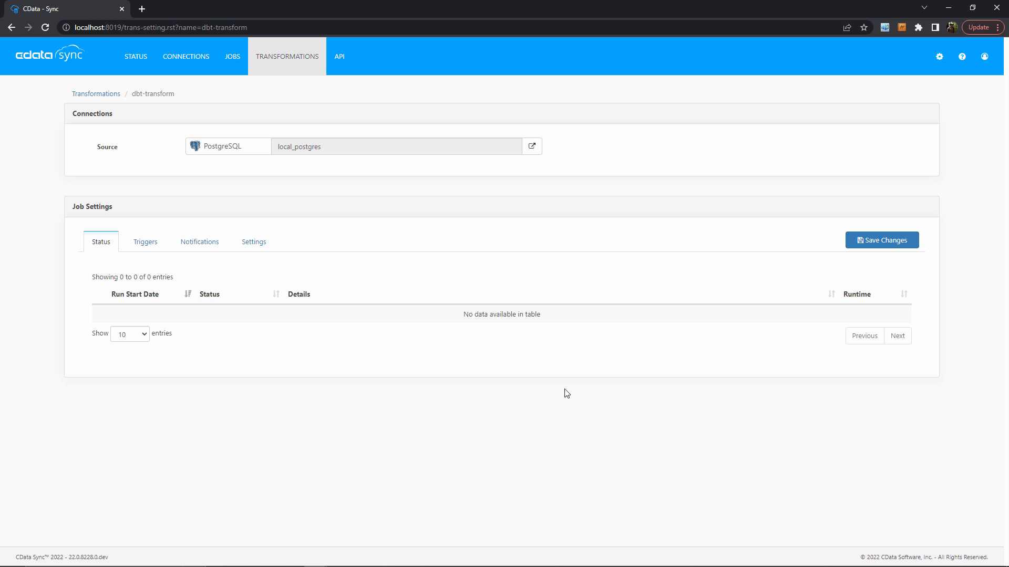
# - Set the dbt-transform trigger to After Job with the DBT job, and save
pyautogui.click(145, 241)
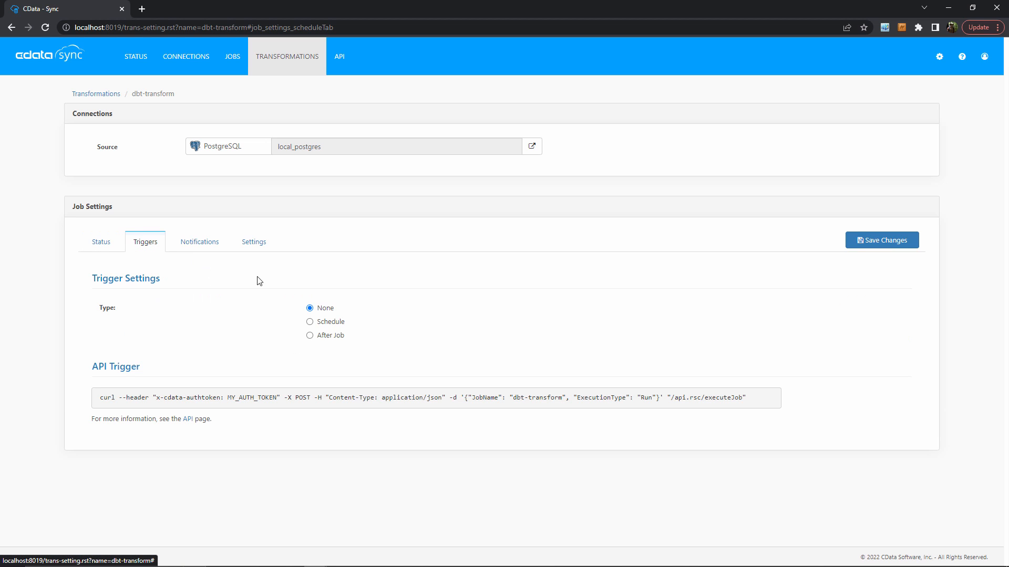
pyautogui.click(310, 335)
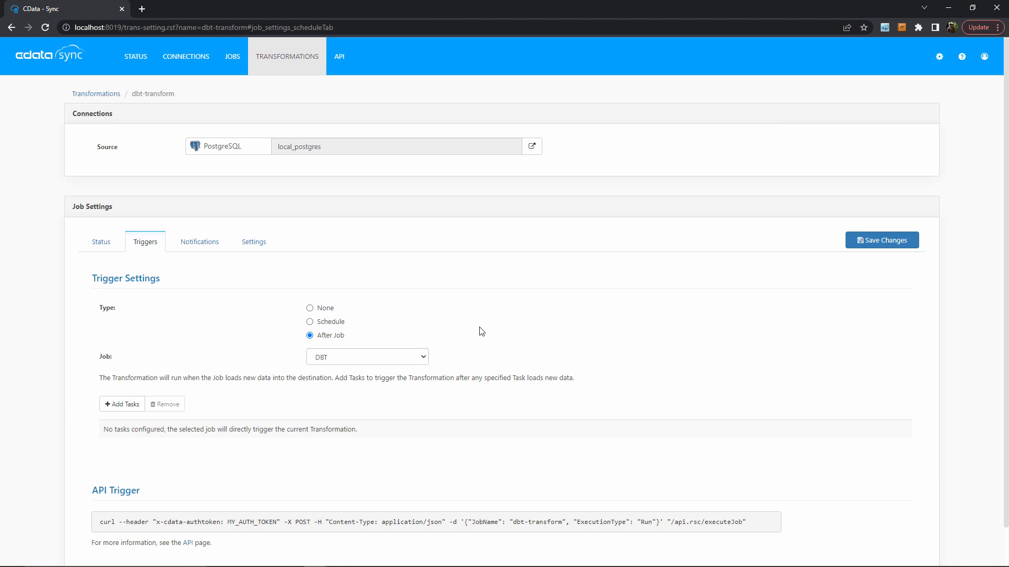
pyautogui.click(880, 240)
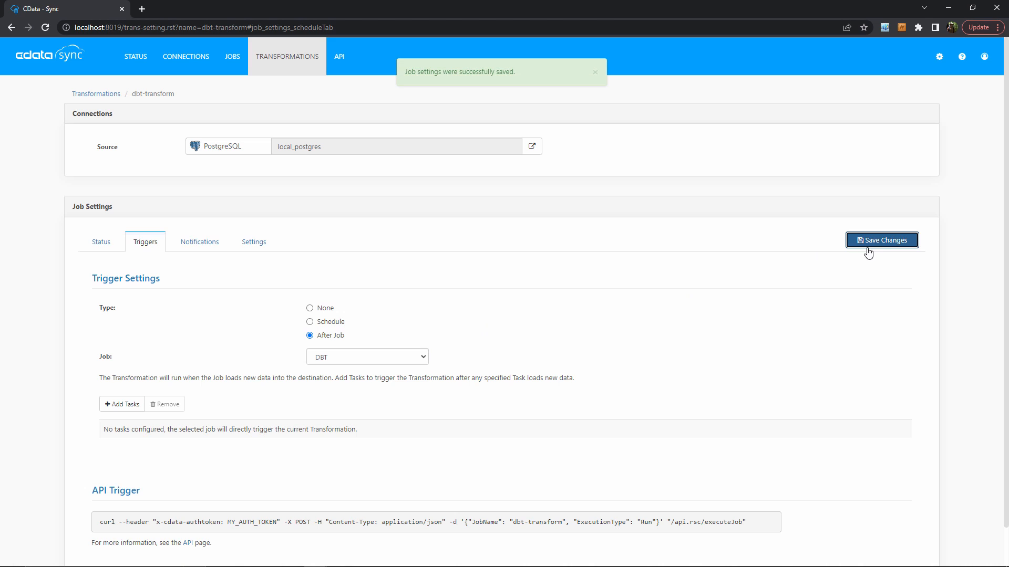
pyautogui.moveTo(643, 314)
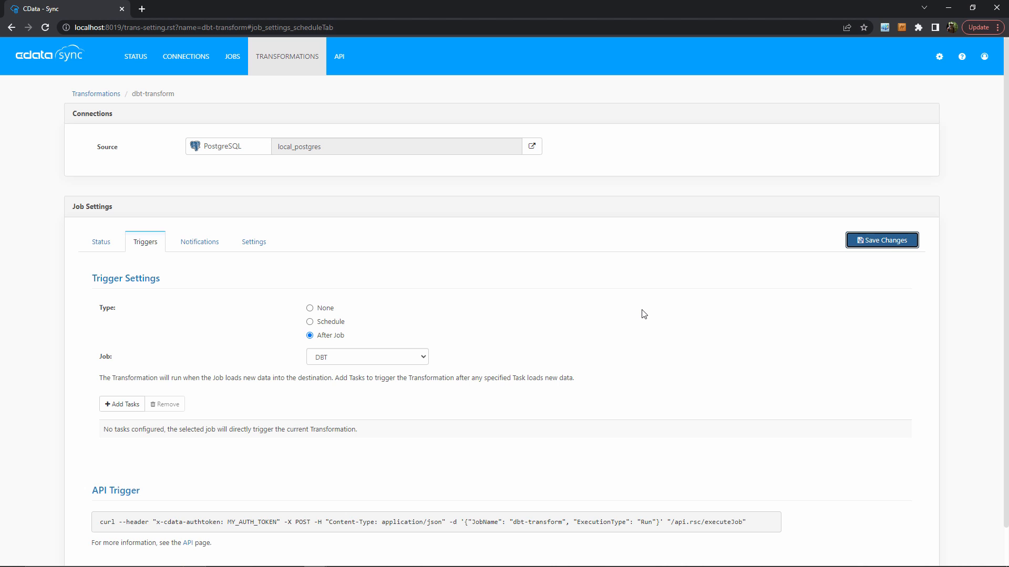
pyautogui.click(882, 240)
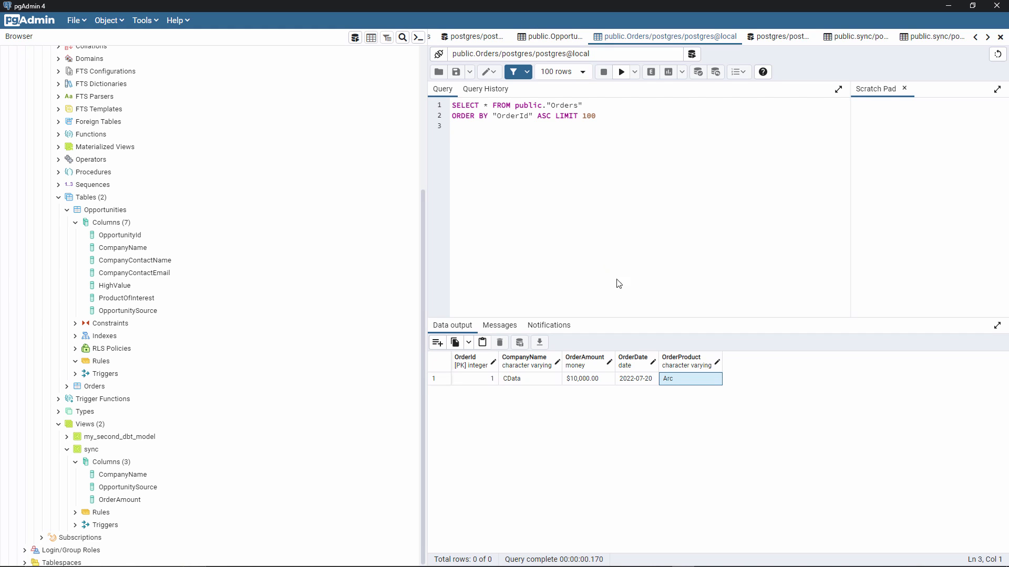
pyautogui.click(104, 210)
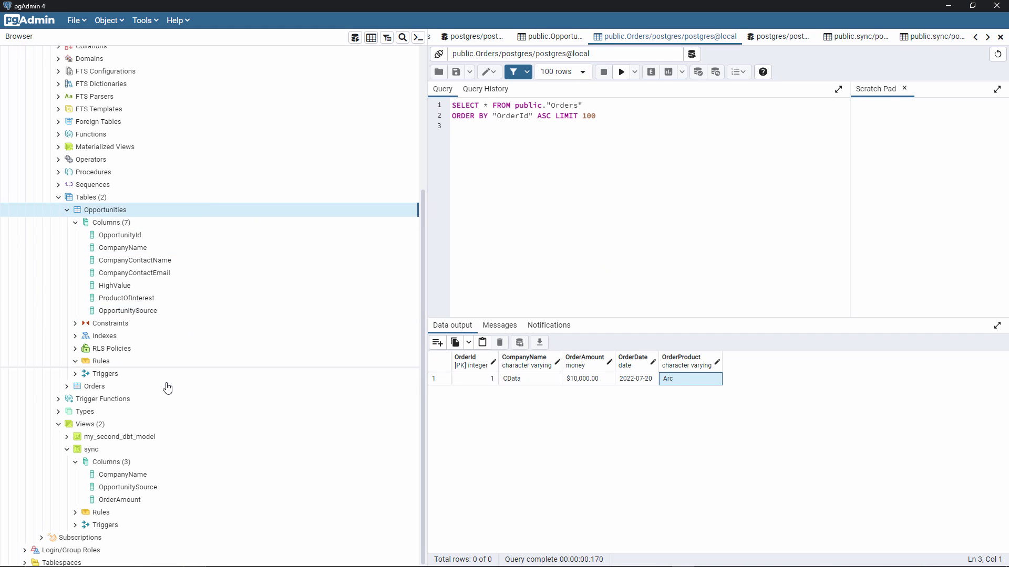
pyautogui.click(94, 386)
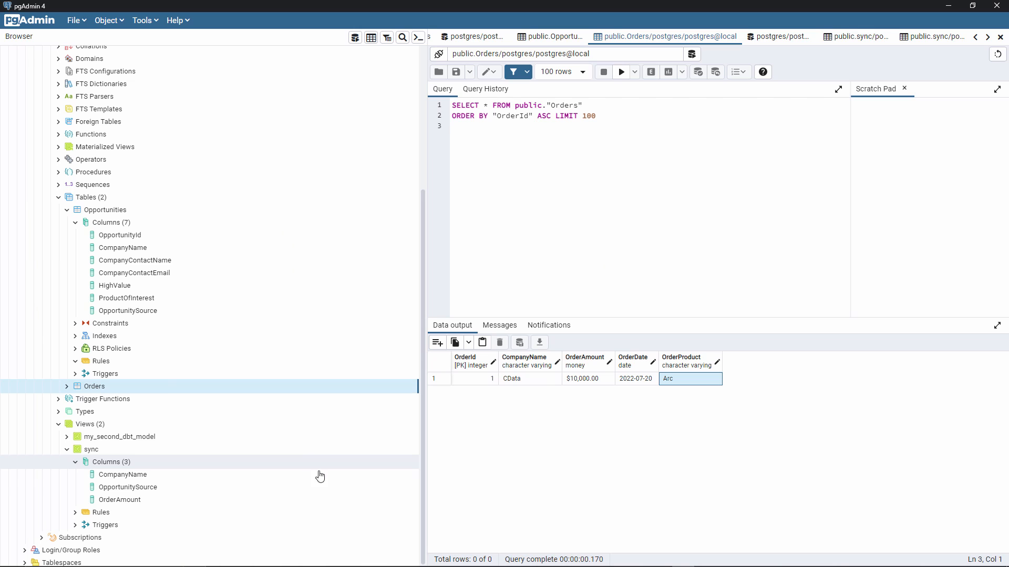
pyautogui.moveTo(614, 506)
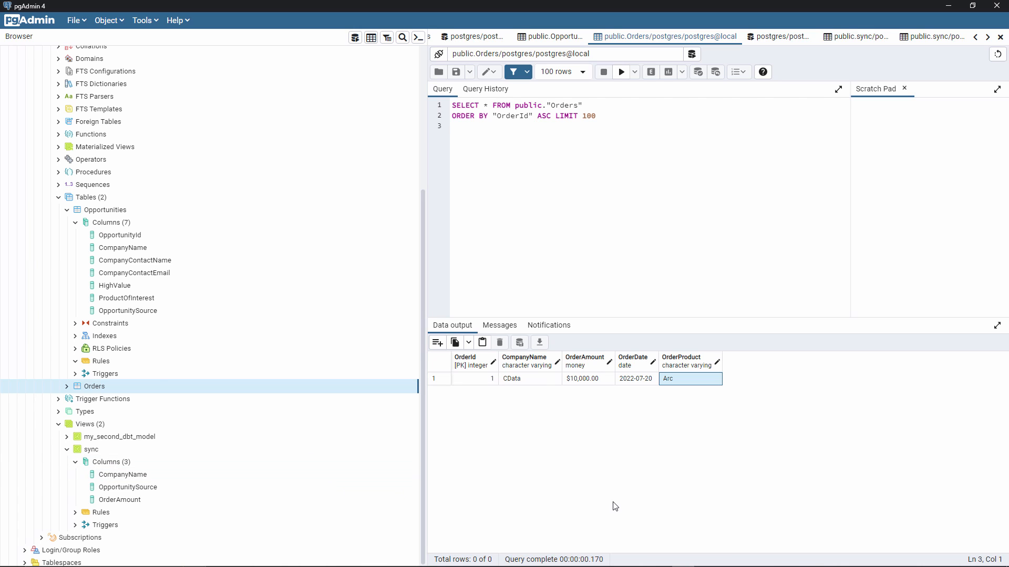
pyautogui.moveTo(524, 481)
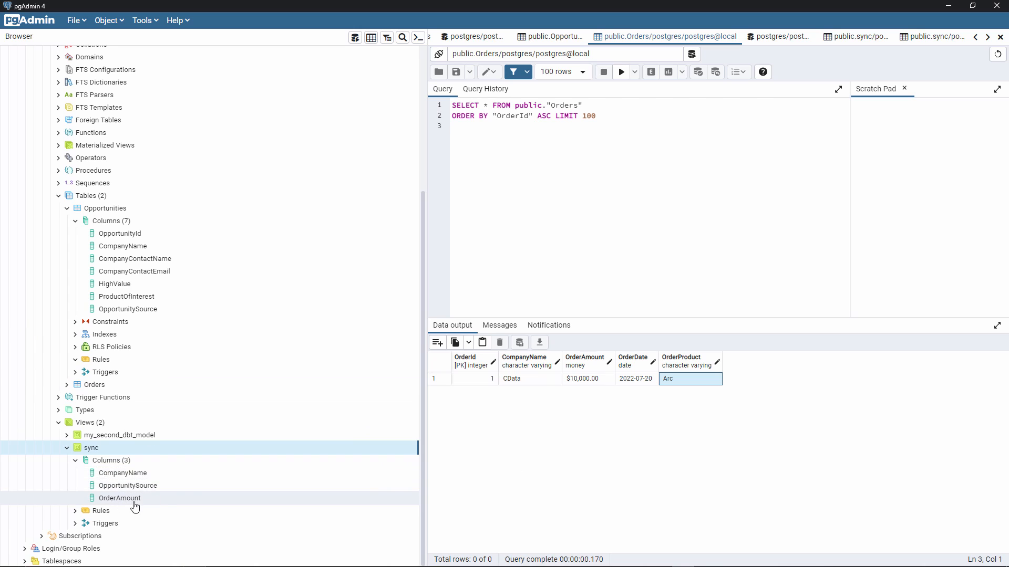
pyautogui.moveTo(616, 483)
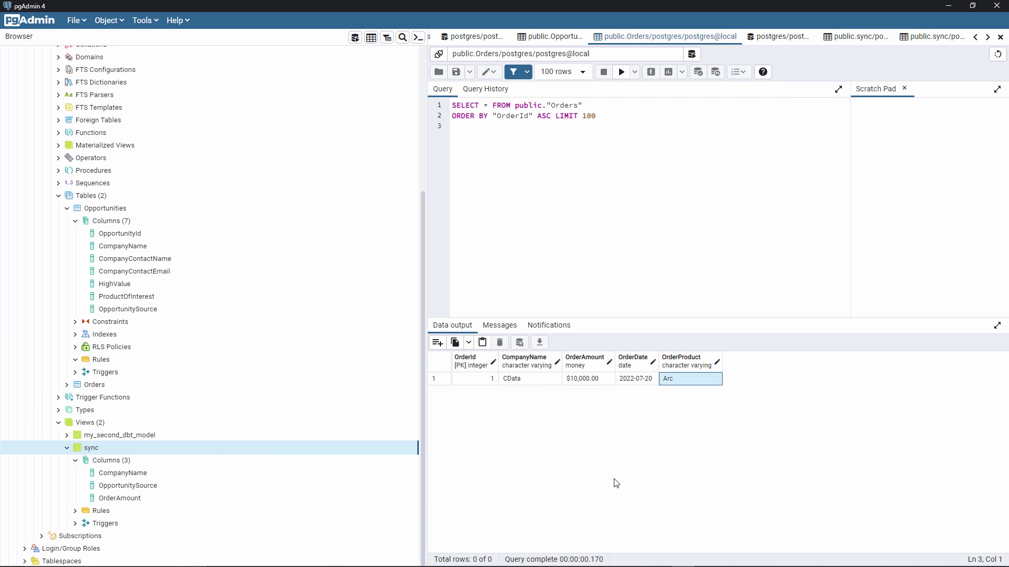
pyautogui.moveTo(596, 484)
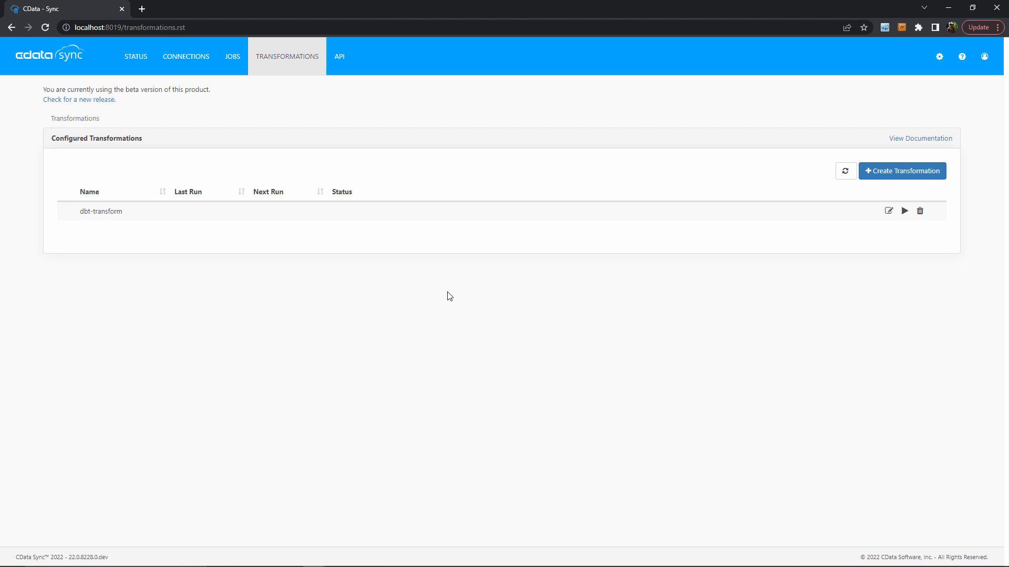
# - Create a SQL transformation named 'new' on the local_postgres [PostgreSQL] connection
pyautogui.click(902, 170)
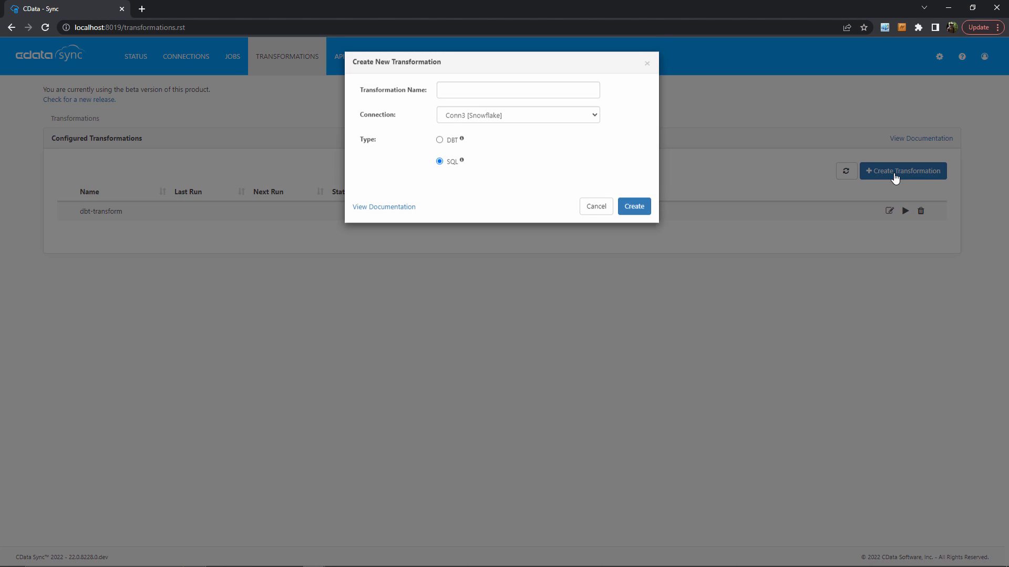
pyautogui.write('new')
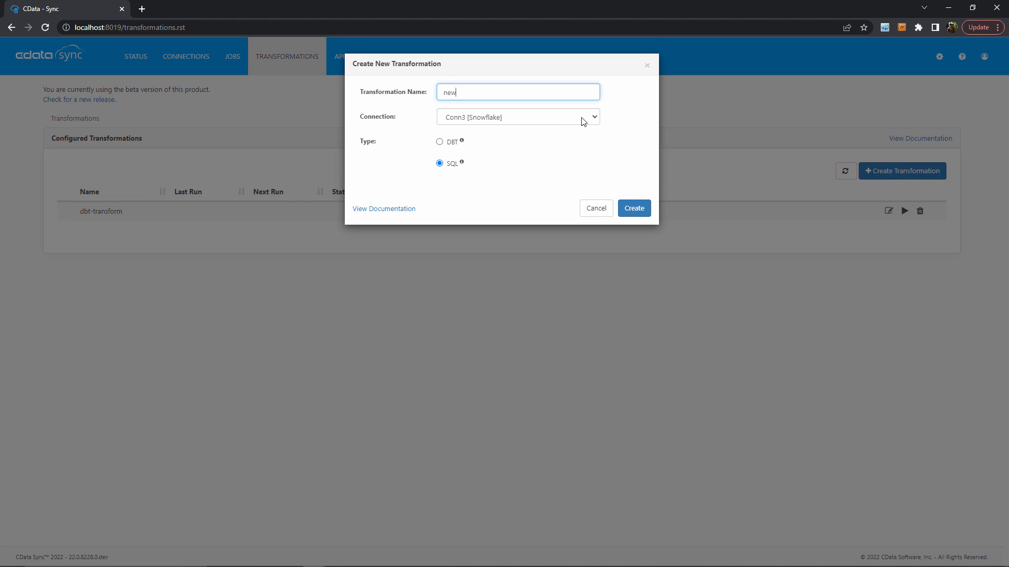
pyautogui.click(518, 117)
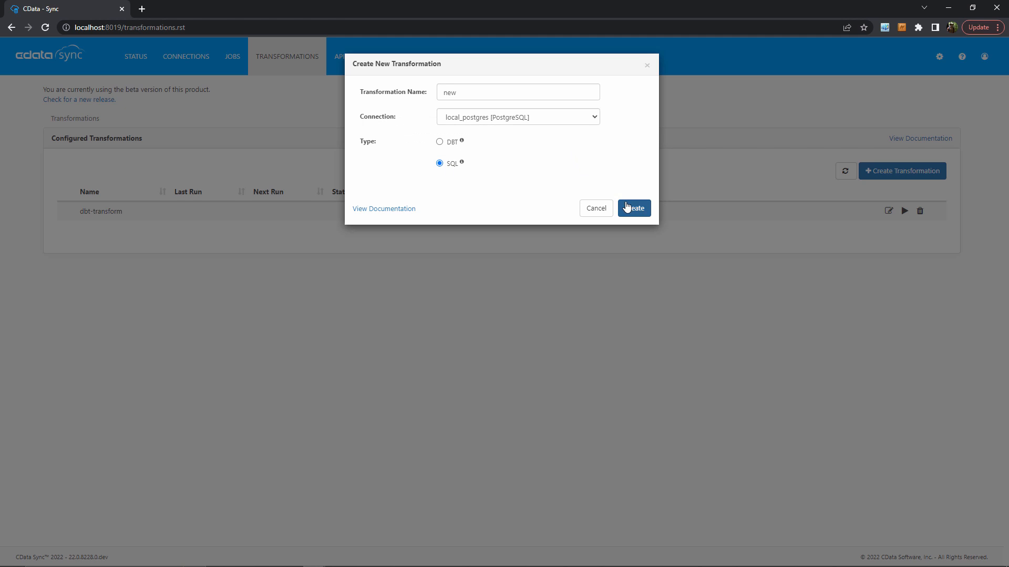
pyautogui.click(633, 208)
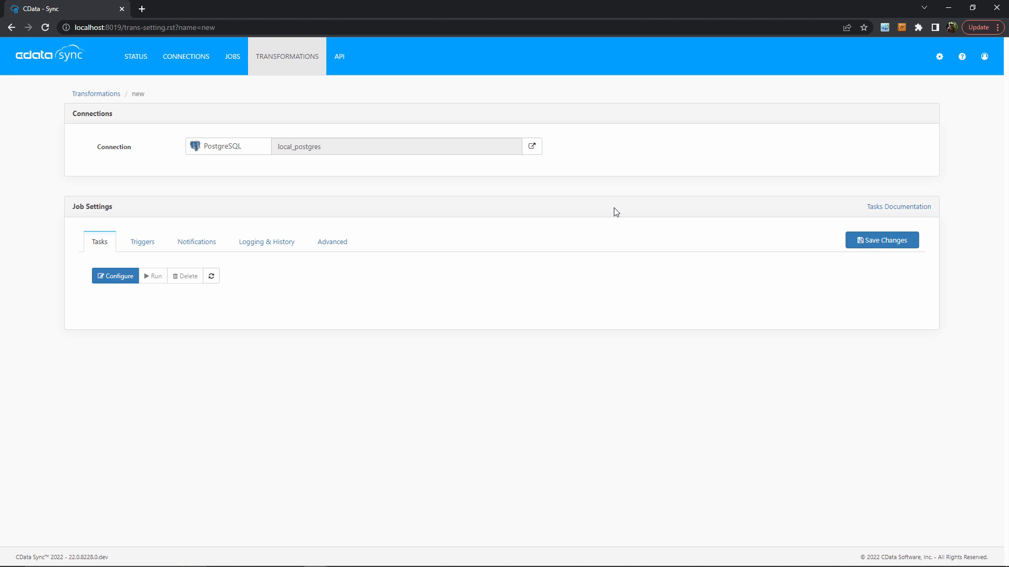
# - Open the task's query editor and enter 'SELECT * from' as the query
pyautogui.click(115, 276)
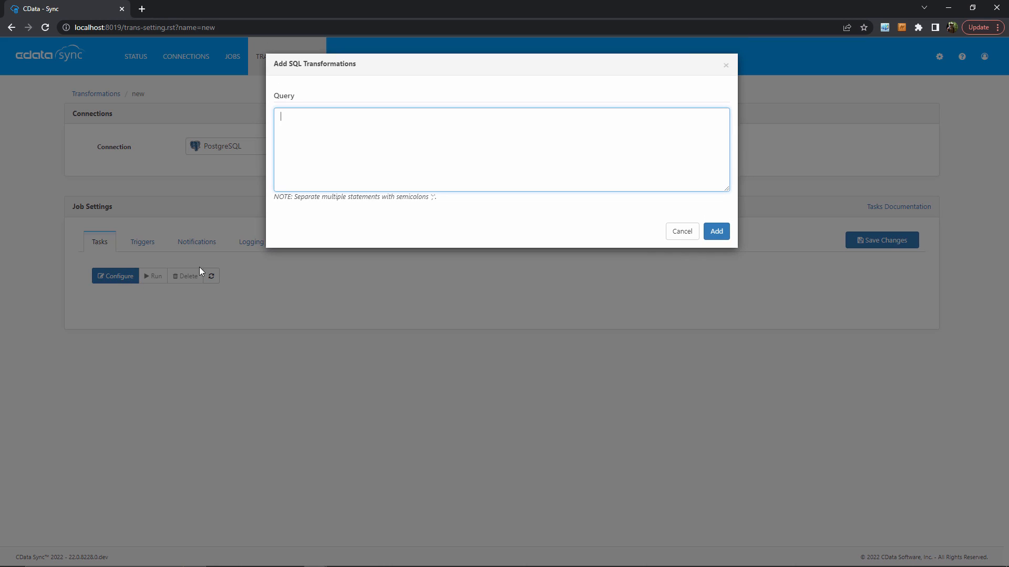
pyautogui.write('SEL')
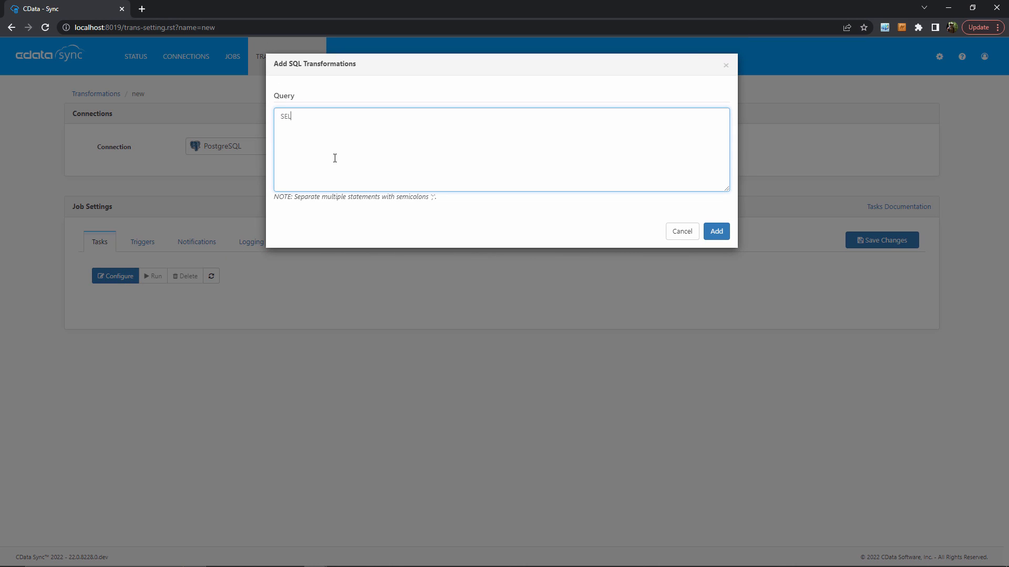
pyautogui.write('ECT * from')
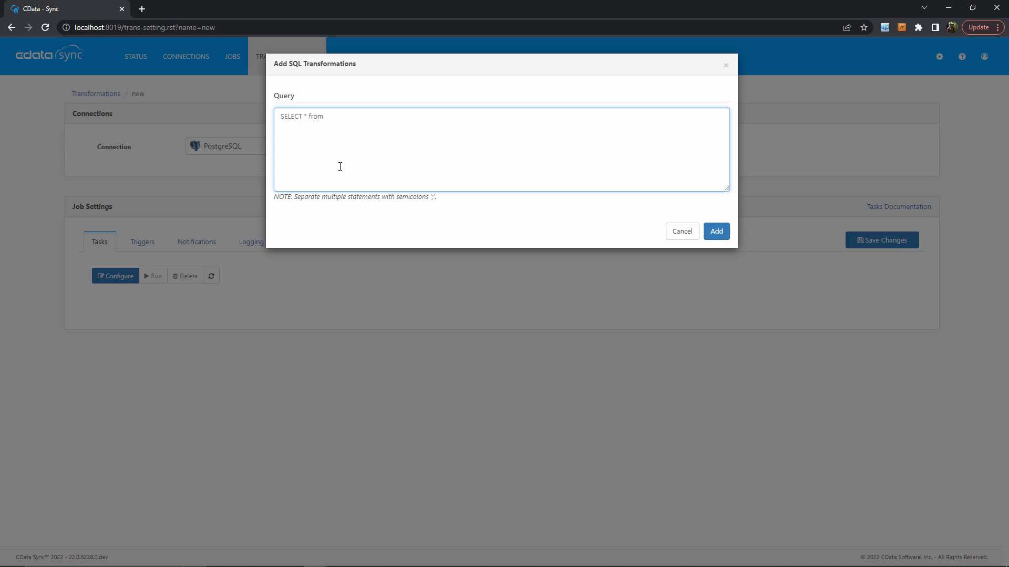
pyautogui.click(324, 116)
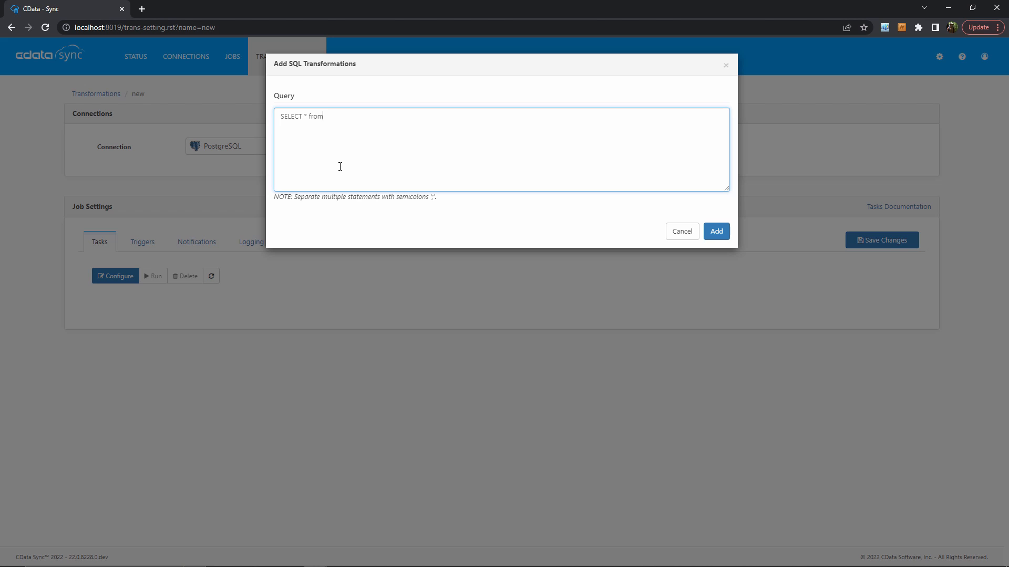
pyautogui.moveTo(556, 225)
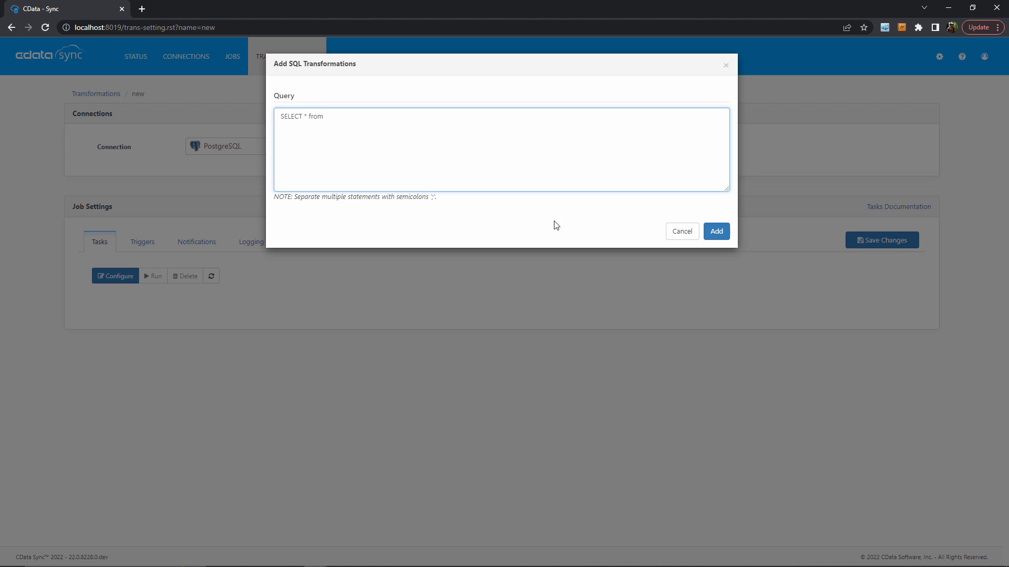